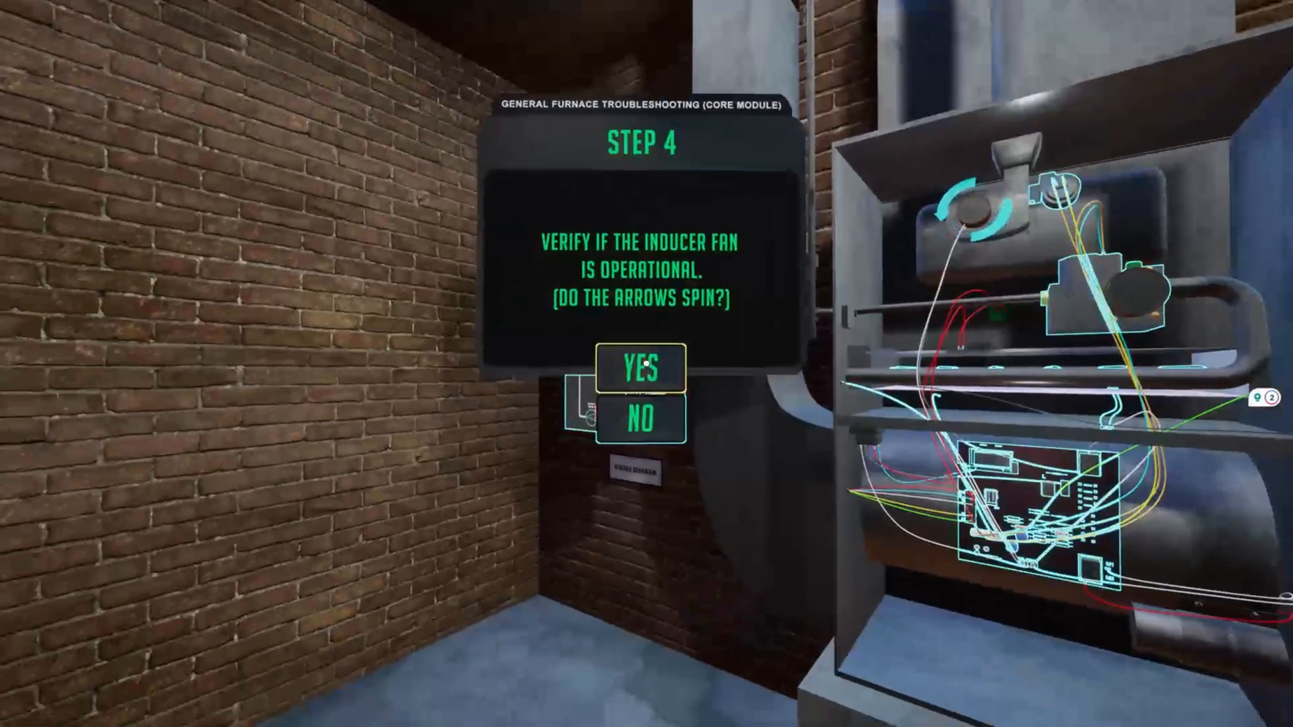
Step: Answer YES to the spinning inducer fan and acknowledge the Step 7 OSHA safety notice
click(643, 367)
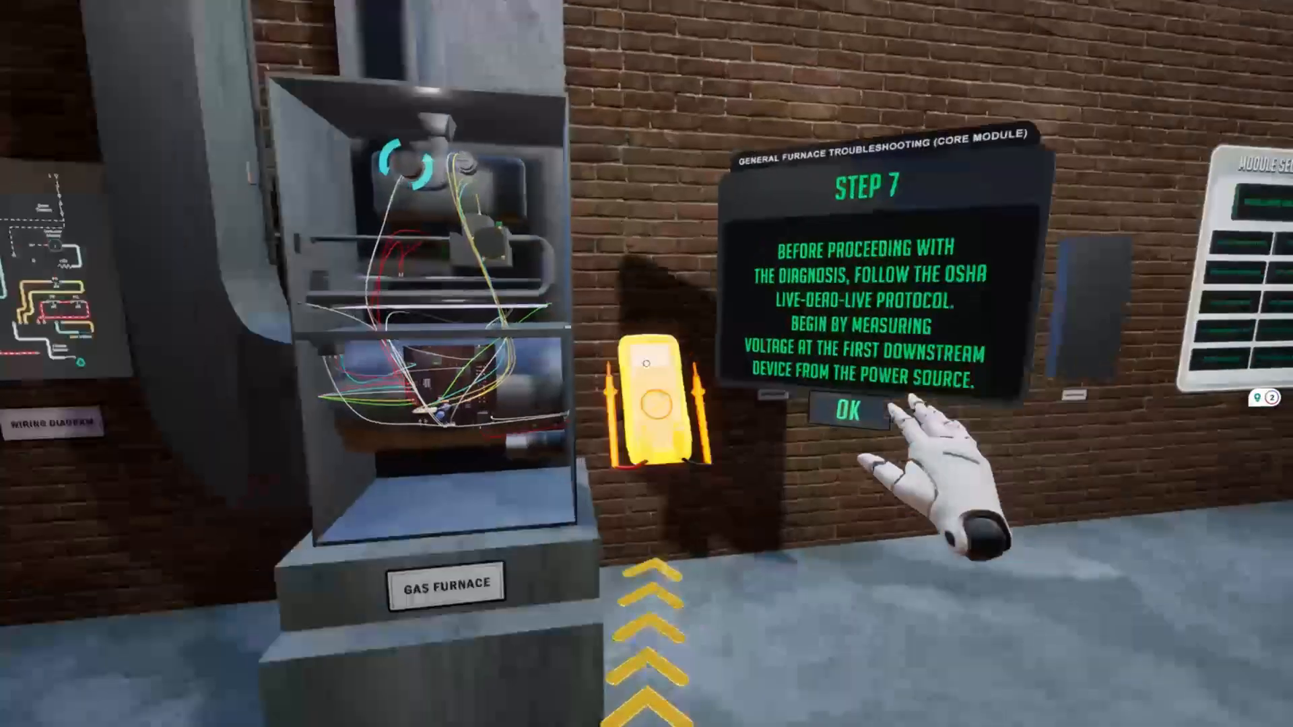
click(848, 413)
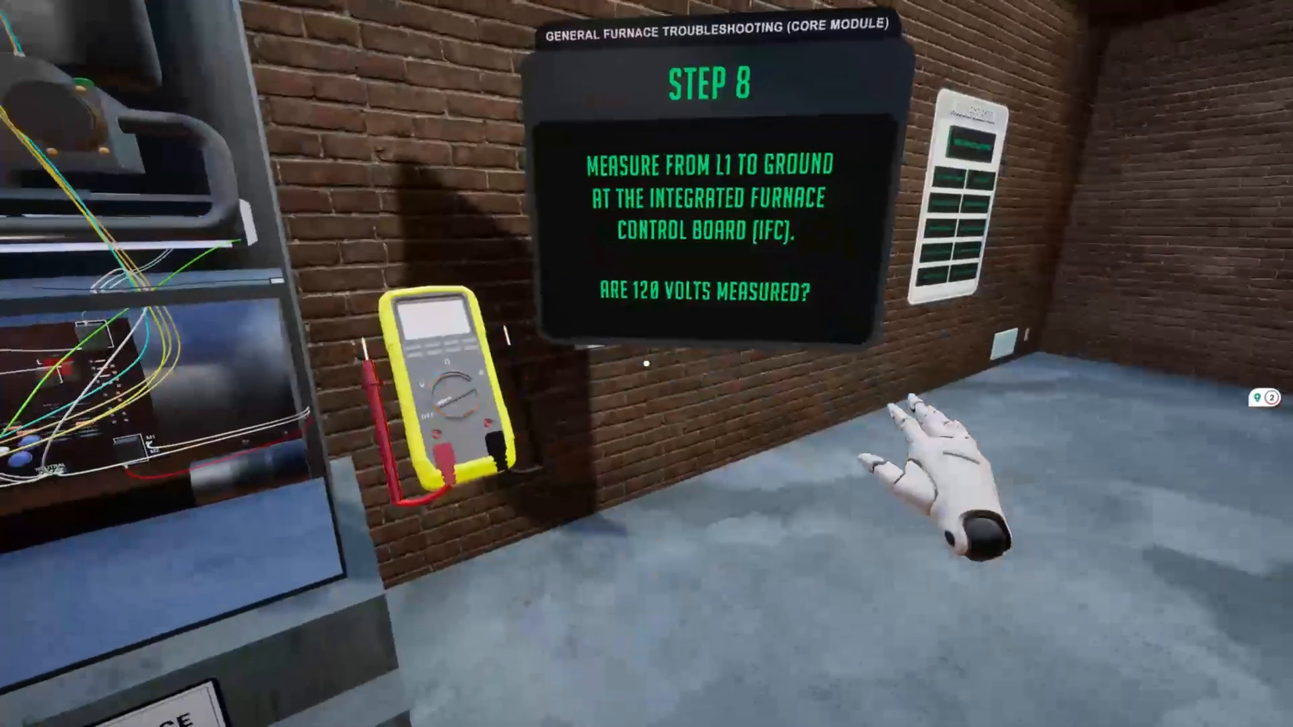